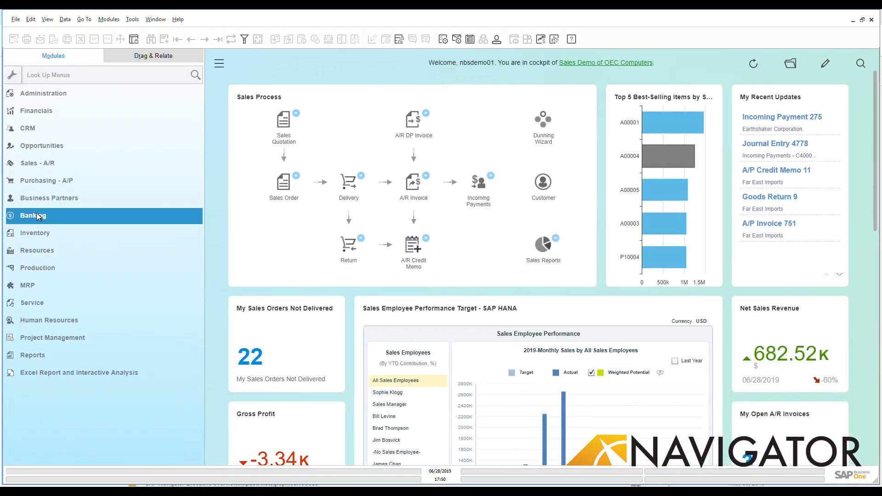
# Start a blank Outgoing Payments form from Banking > Outgoing Payments in the Modules panel
pyautogui.click(32, 215)
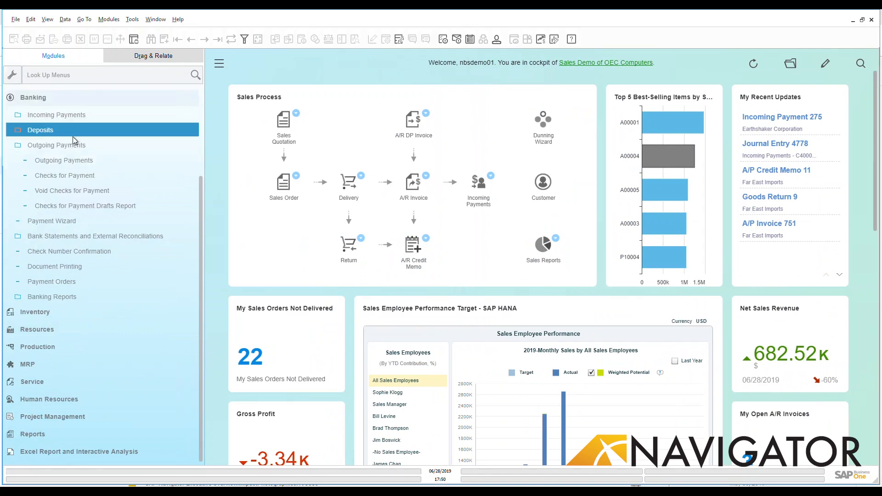
pyautogui.click(64, 160)
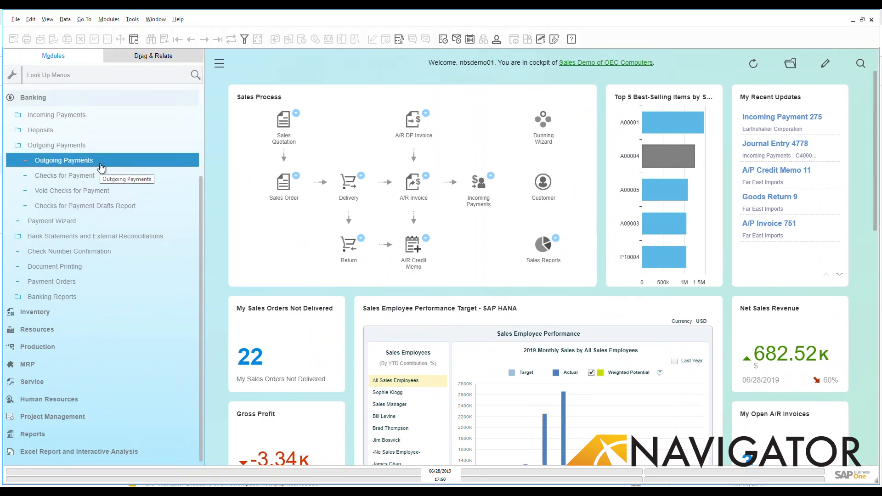
pyautogui.click(64, 175)
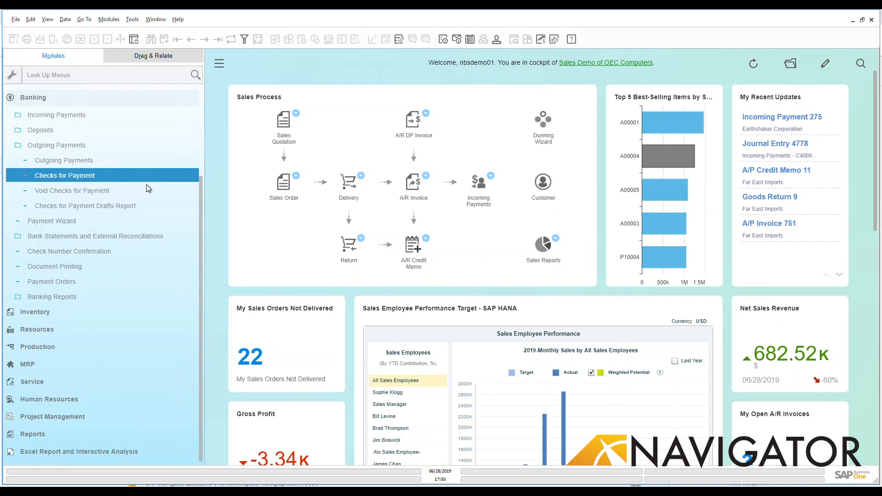
pyautogui.click(72, 191)
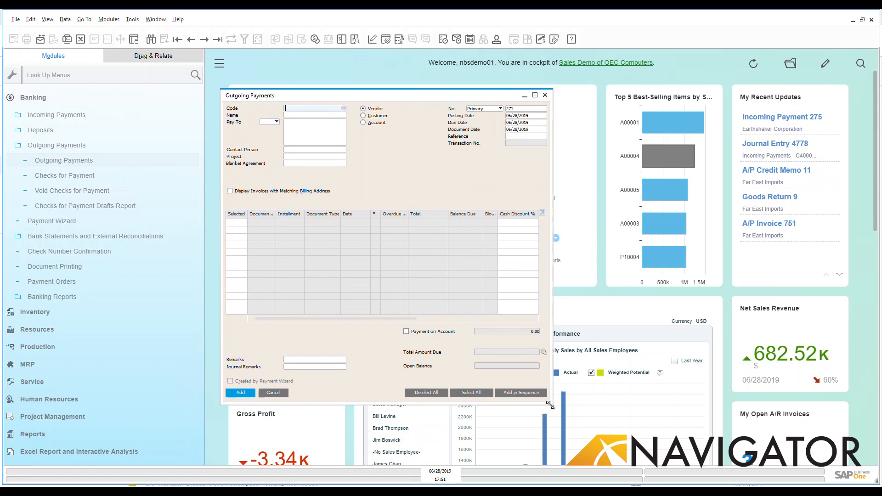
# Choose vendor Far East Imports as payee, listing its open invoices with balances due
pyautogui.moveTo(549, 405); pyautogui.dragTo(636, 405)
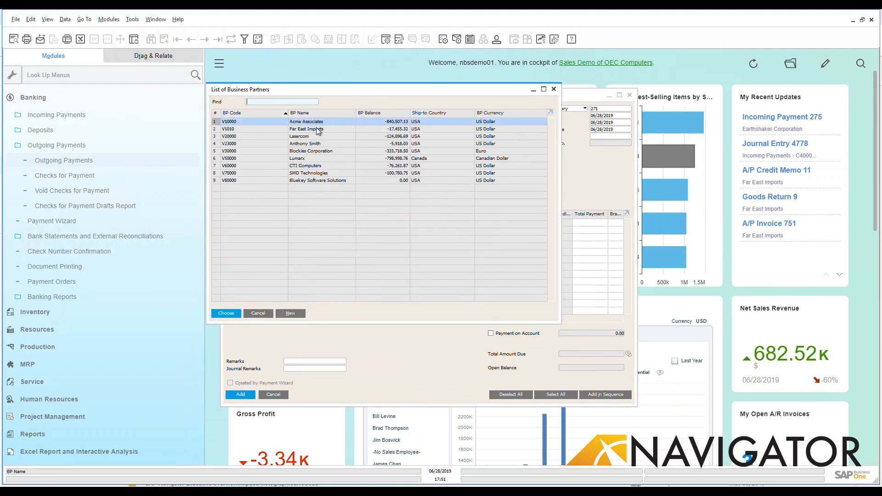
pyautogui.click(307, 129)
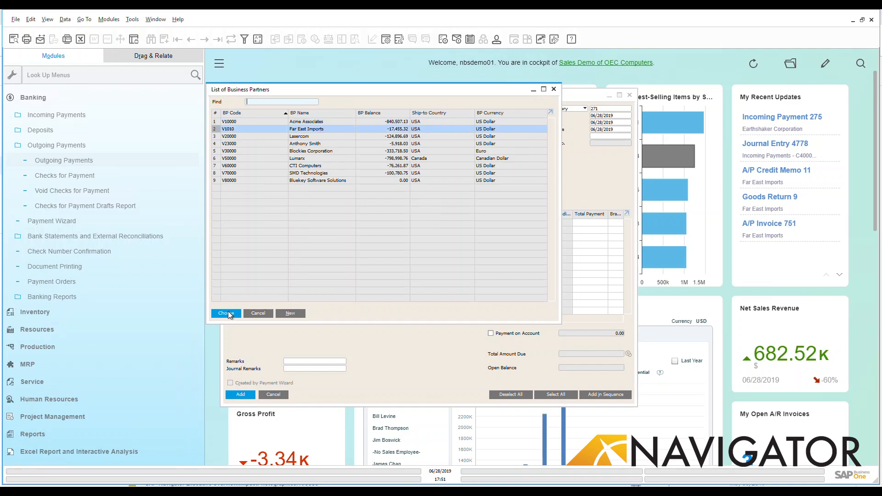
pyautogui.click(225, 314)
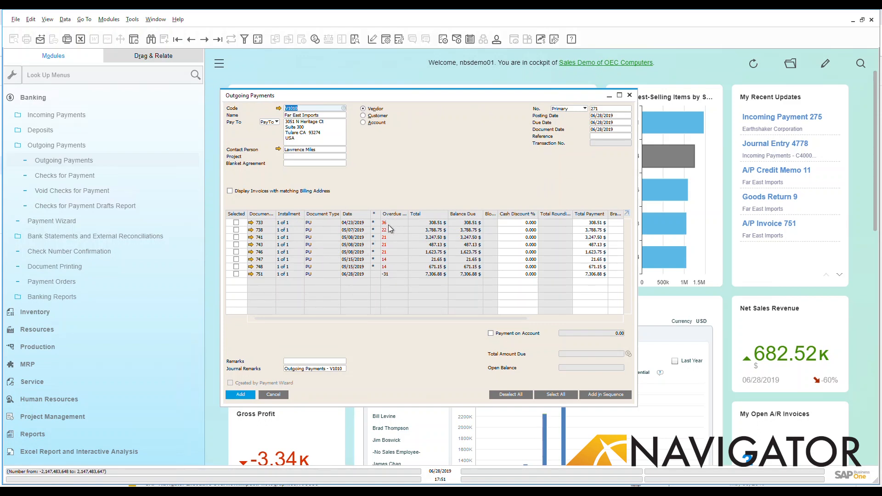
pyautogui.moveTo(392, 213)
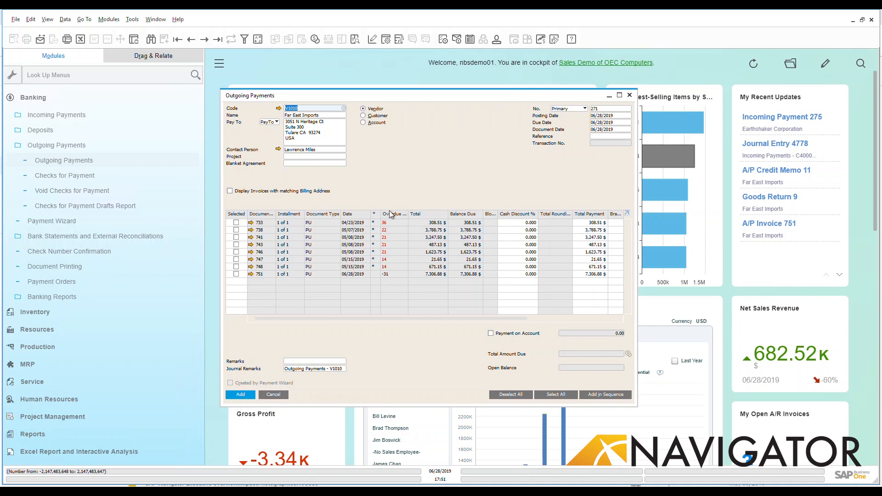
pyautogui.moveTo(410, 219)
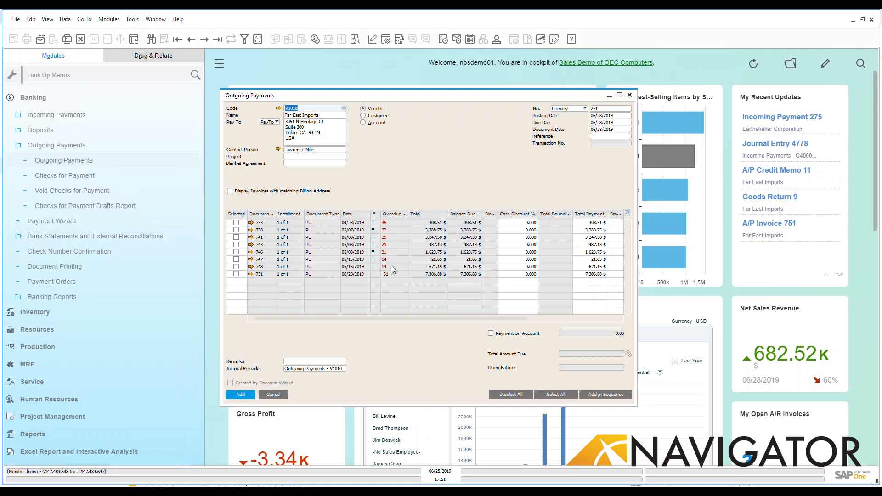
# Select invoices 733 and 738 for payment, total due 4,097.26 $, and go to Payment Means
pyautogui.click(235, 222)
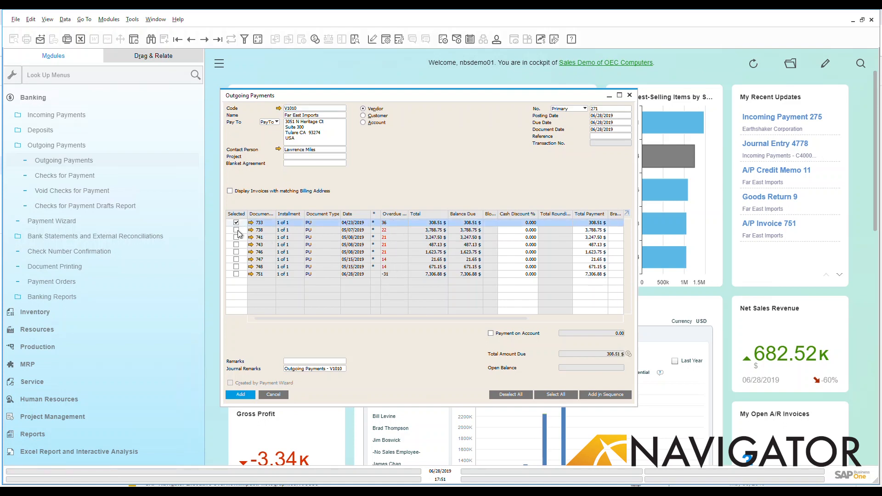
pyautogui.click(235, 230)
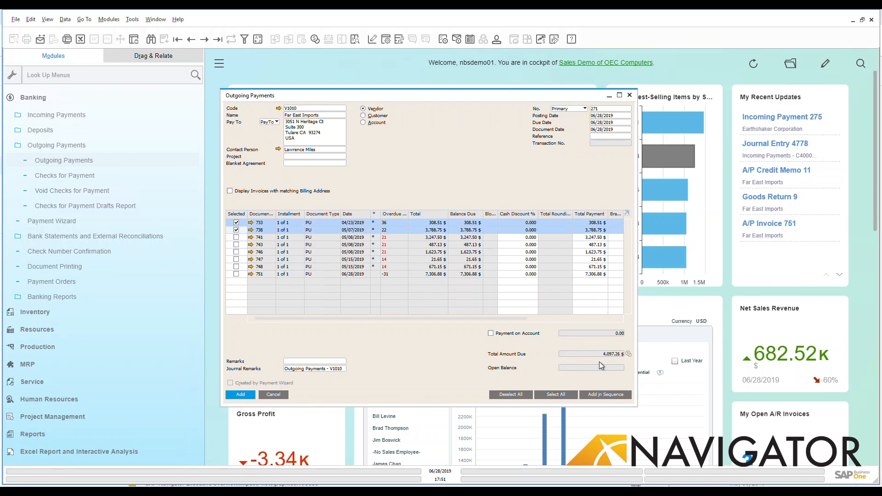
pyautogui.moveTo(603, 361)
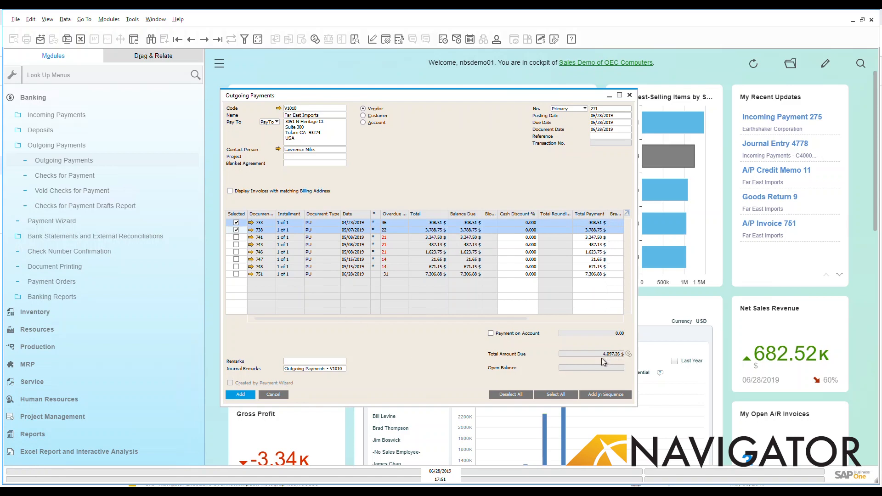
pyautogui.moveTo(612, 356)
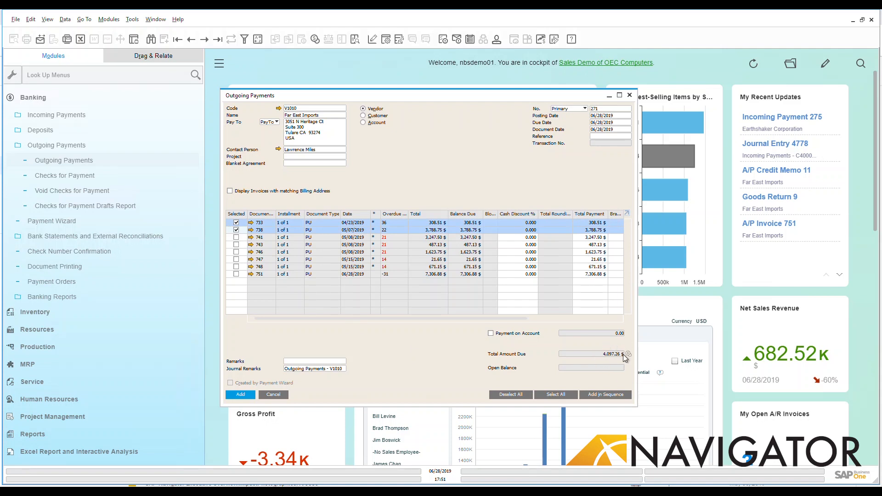
pyautogui.click(628, 355)
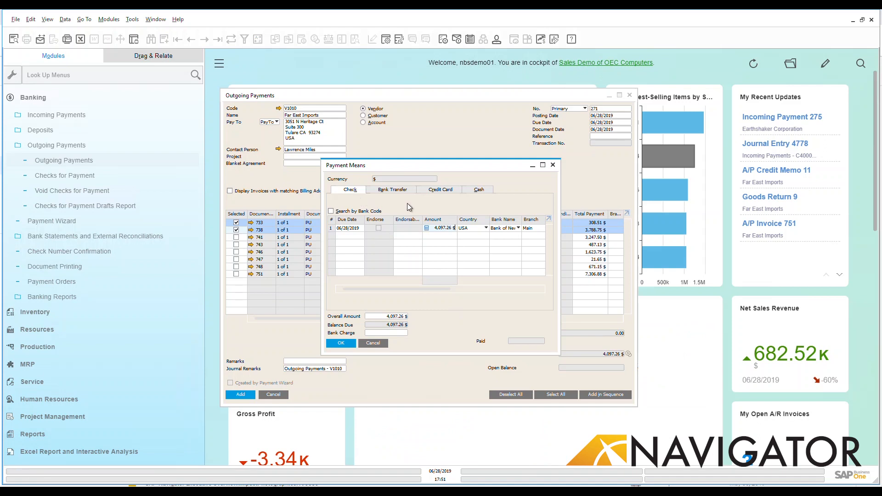
pyautogui.moveTo(350, 193)
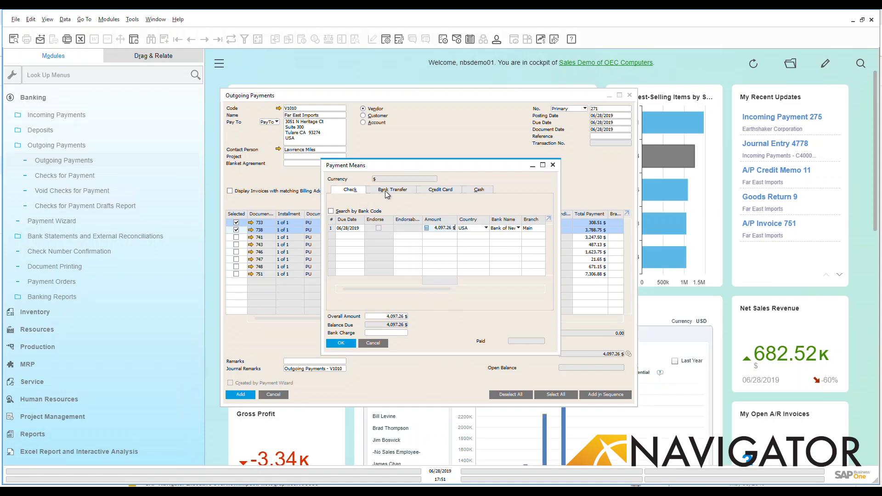
# Review Bank Transfer, Credit Card and Cash options, then confirm a check for 4,097.26 $
pyautogui.click(395, 189)
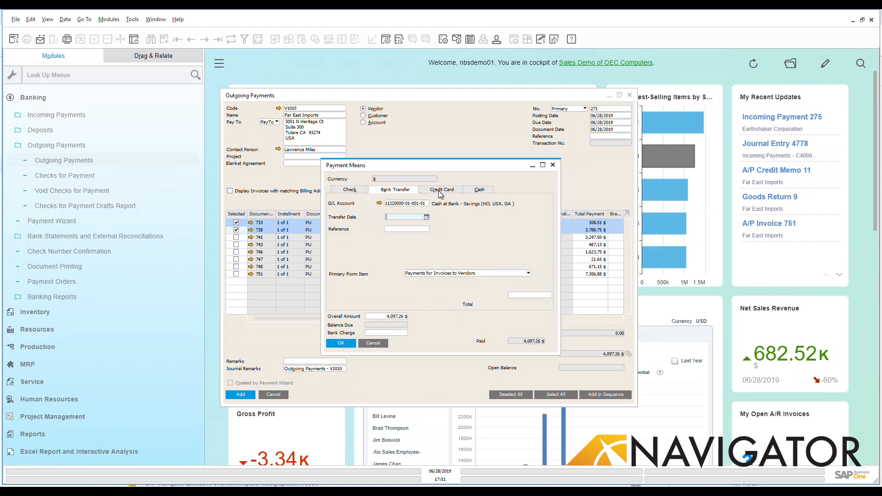
pyautogui.click(442, 189)
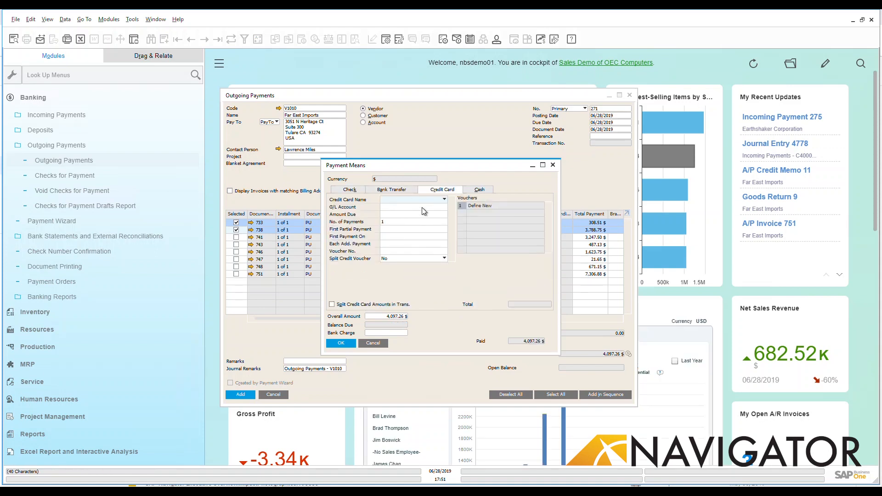
pyautogui.click(480, 190)
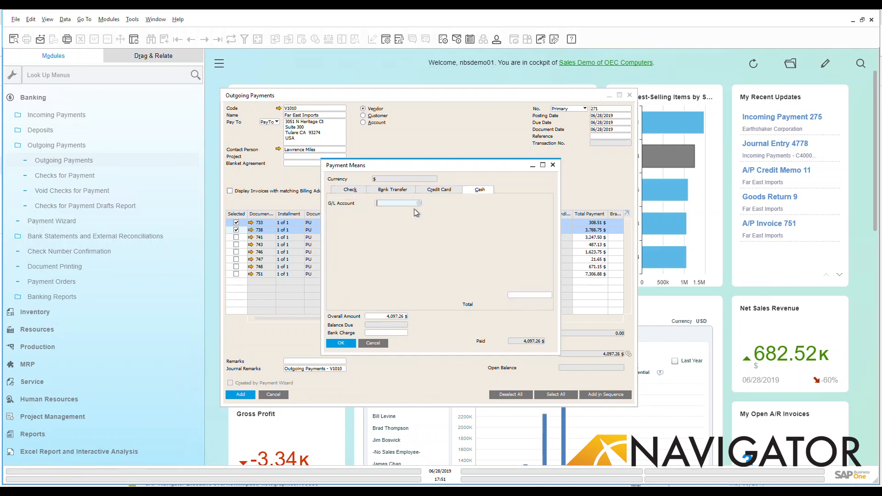
pyautogui.click(395, 203)
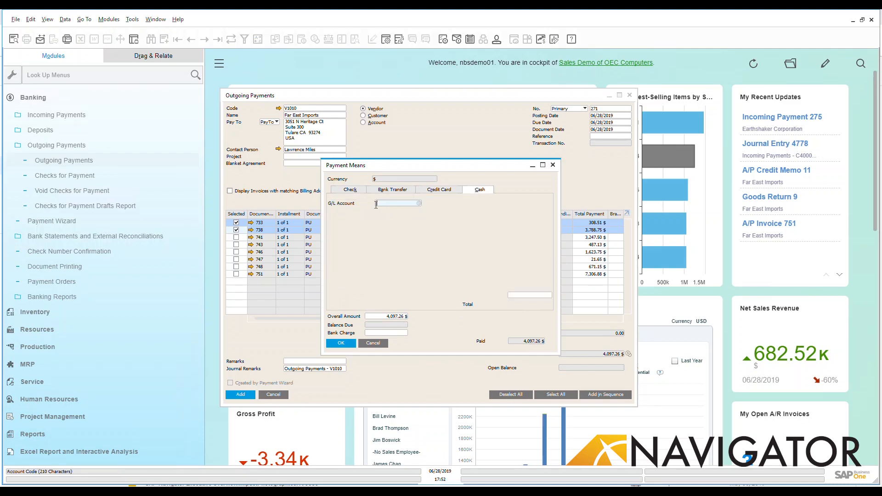
pyautogui.click(349, 189)
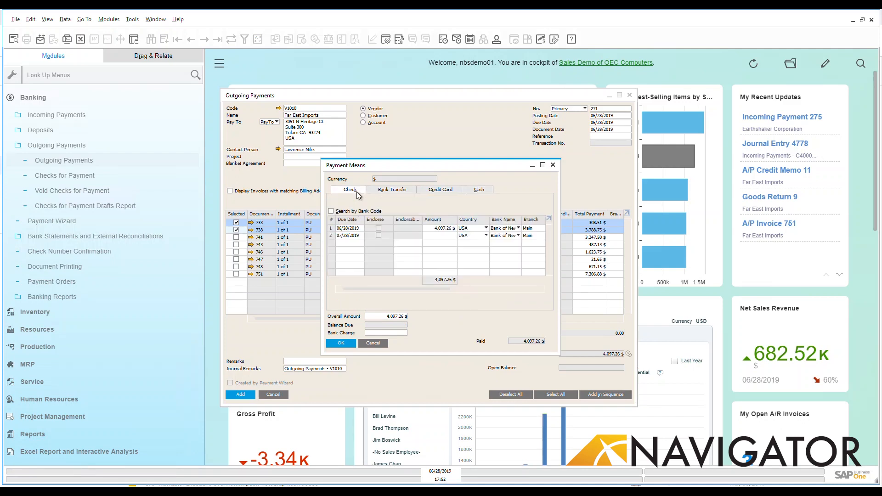
pyautogui.moveTo(434, 288)
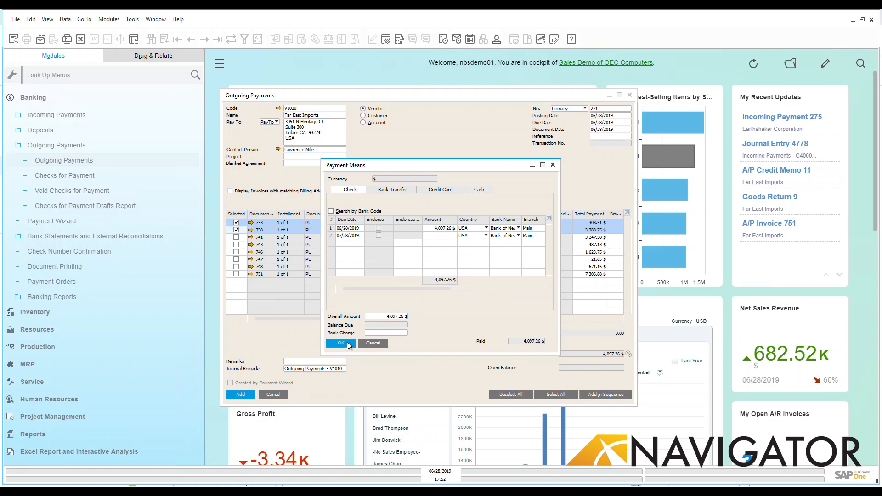
pyautogui.click(341, 343)
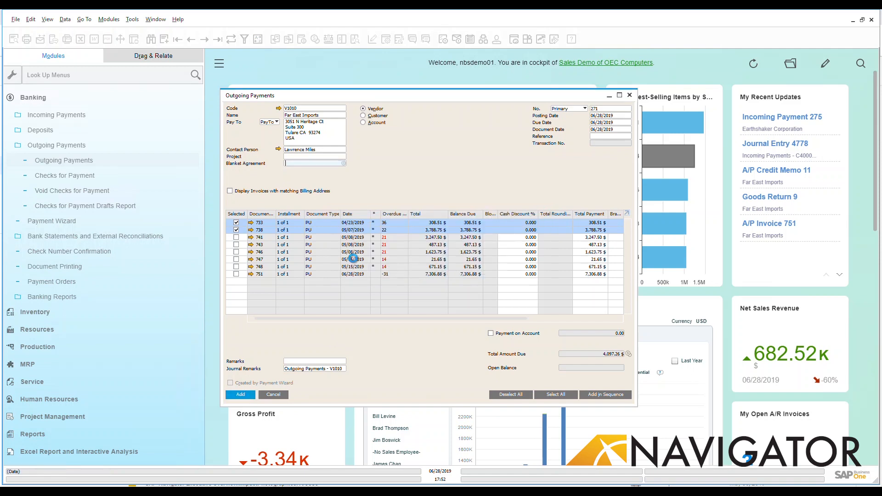
# Add the outgoing payment and return to saved payment 271 with journal transaction 4814
pyautogui.click(241, 395)
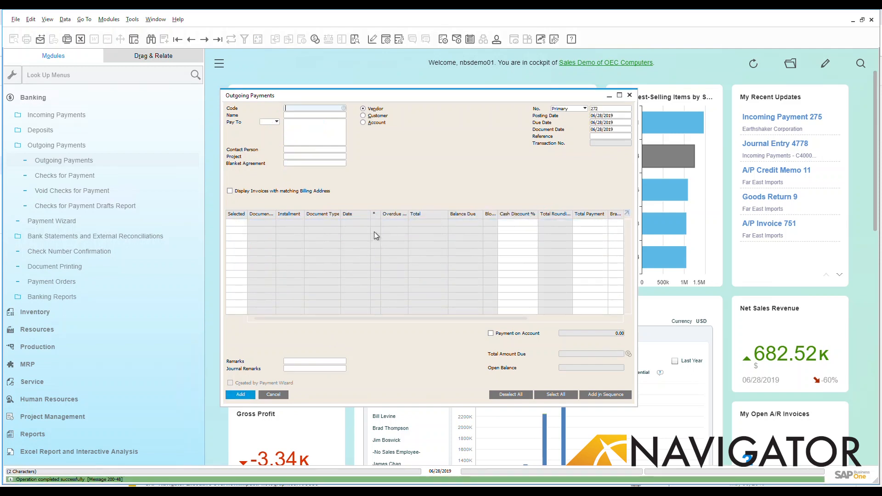
pyautogui.moveTo(428, 169)
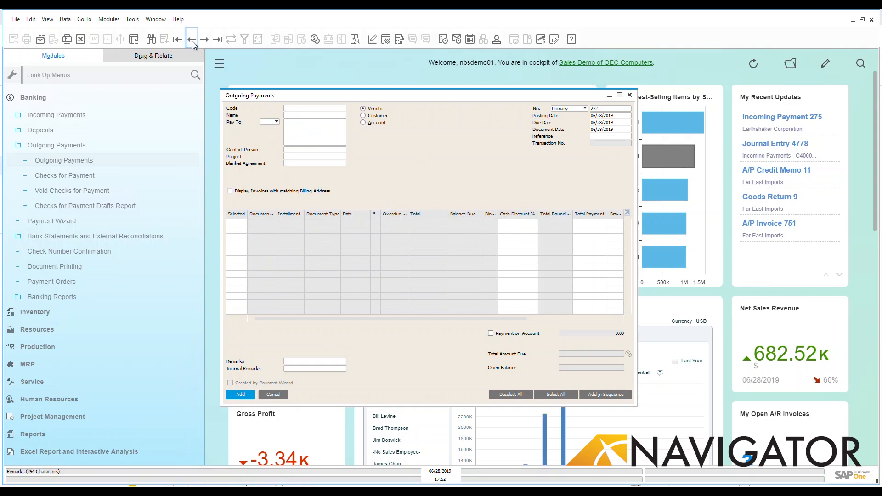
pyautogui.click(187, 38)
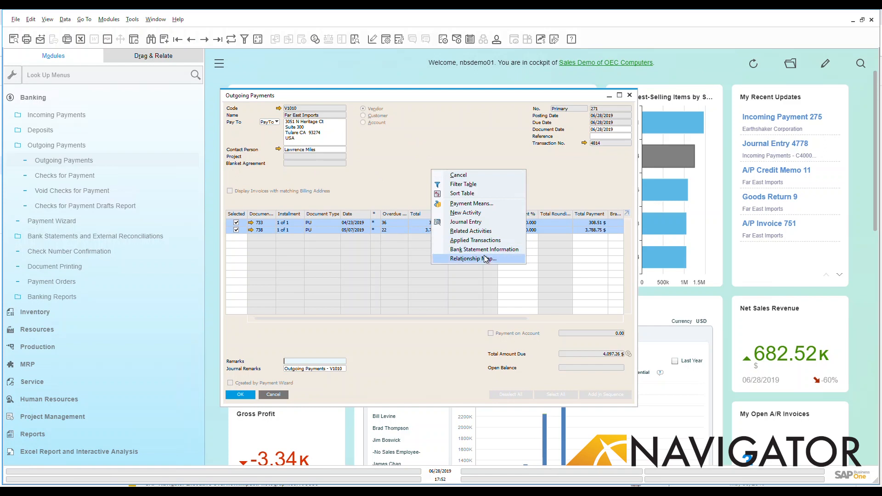
# Display the relationship map linking payment 271 to A/P invoices 733 and 738
pyautogui.click(473, 259)
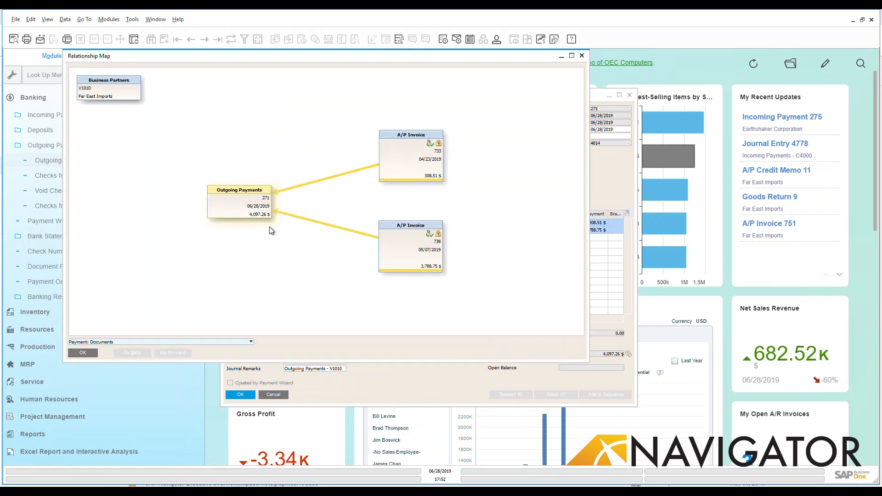
pyautogui.moveTo(425, 244)
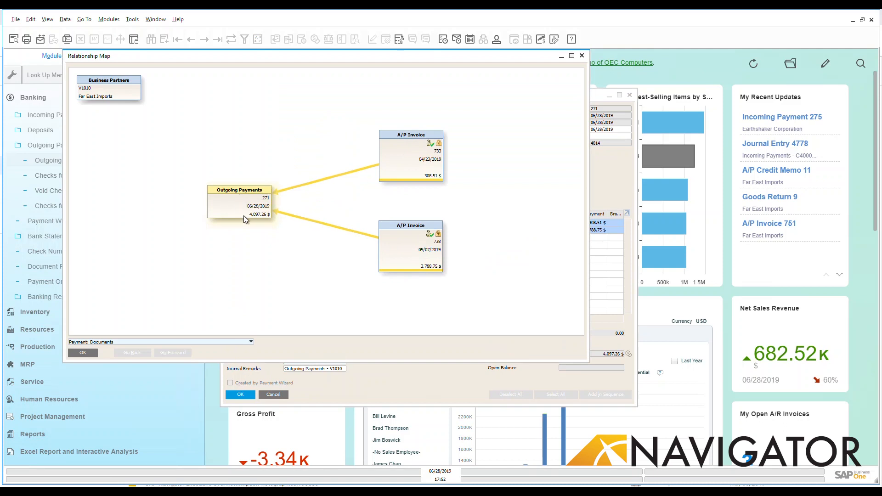
pyautogui.moveTo(437, 178)
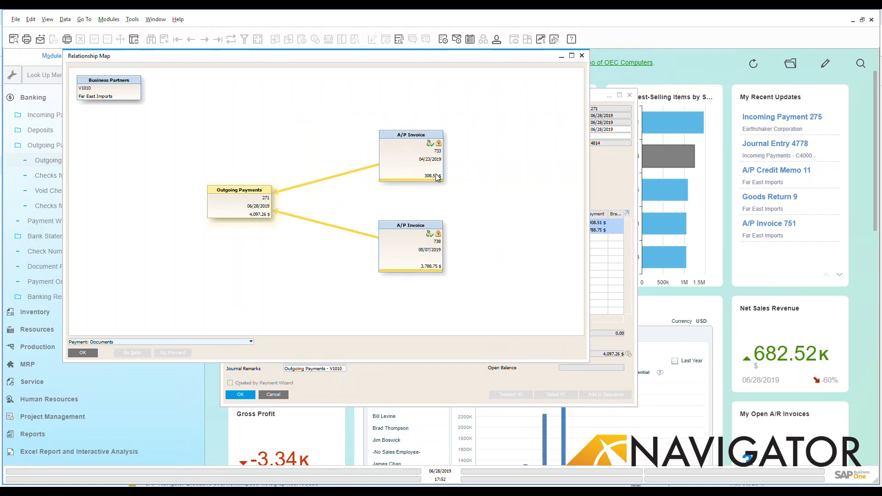
pyautogui.moveTo(254, 202)
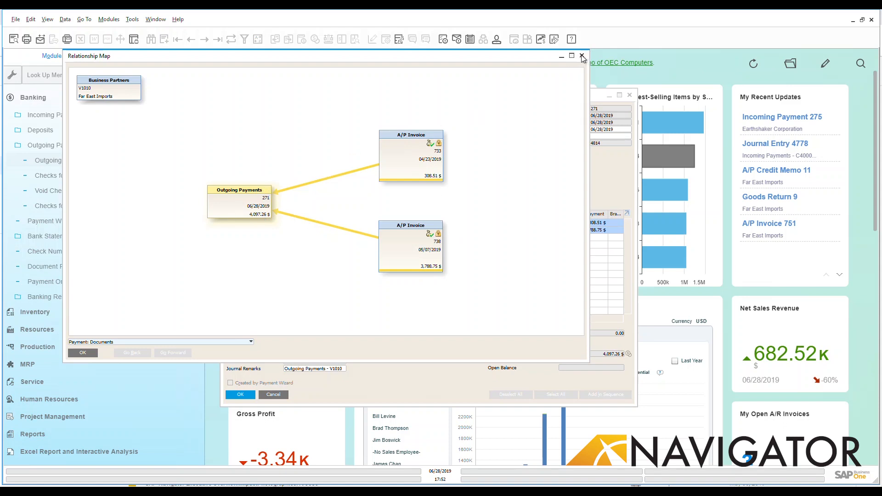
pyautogui.moveTo(578, 72)
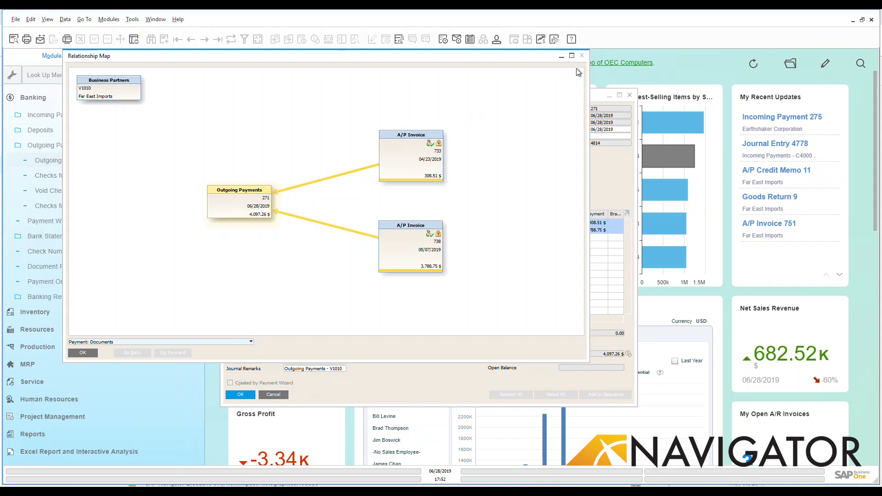